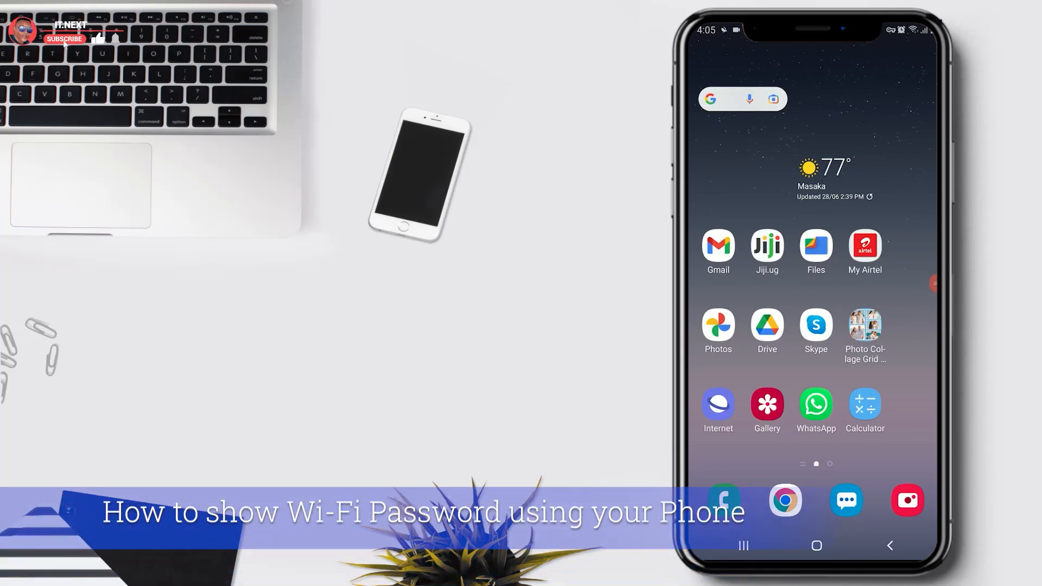
# Swipe up on the home screen to reveal the app drawer with all installed apps
pyautogui.click(64, 38)
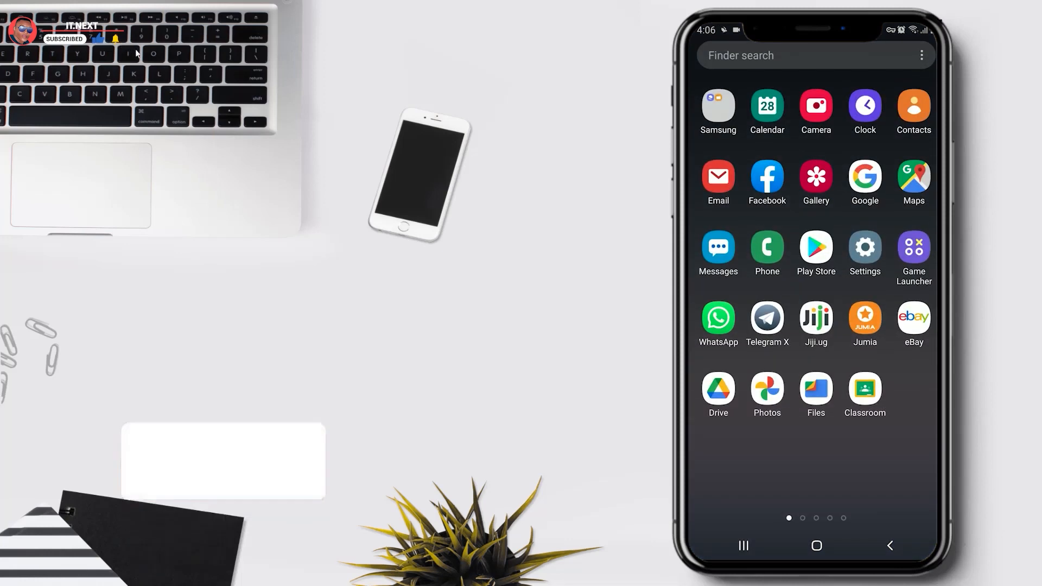
# Go into Settings > Connections > Wi-Fi, showing the connected Maggie network
pyautogui.click(864, 254)
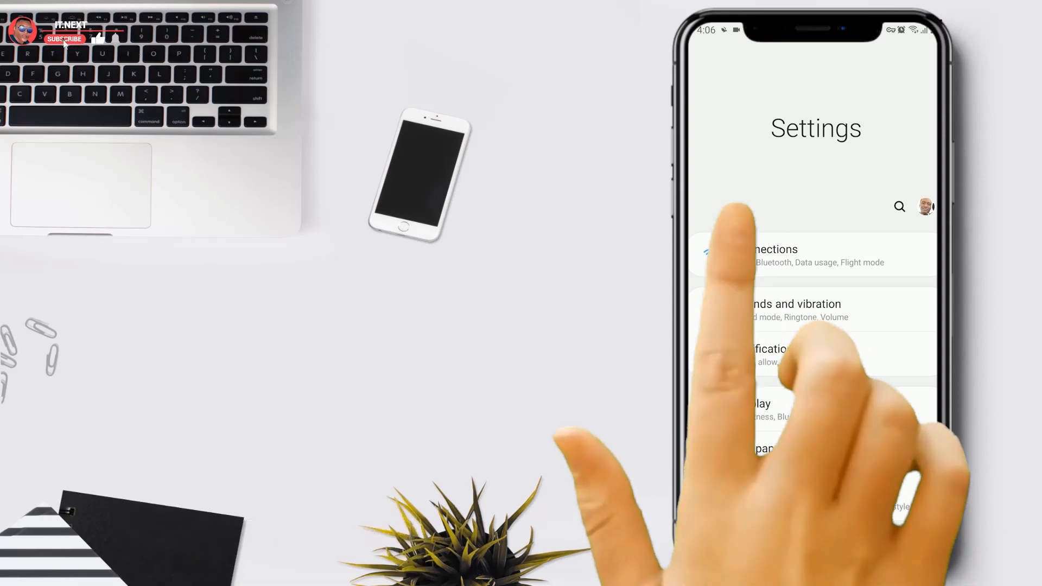
pyautogui.click(783, 256)
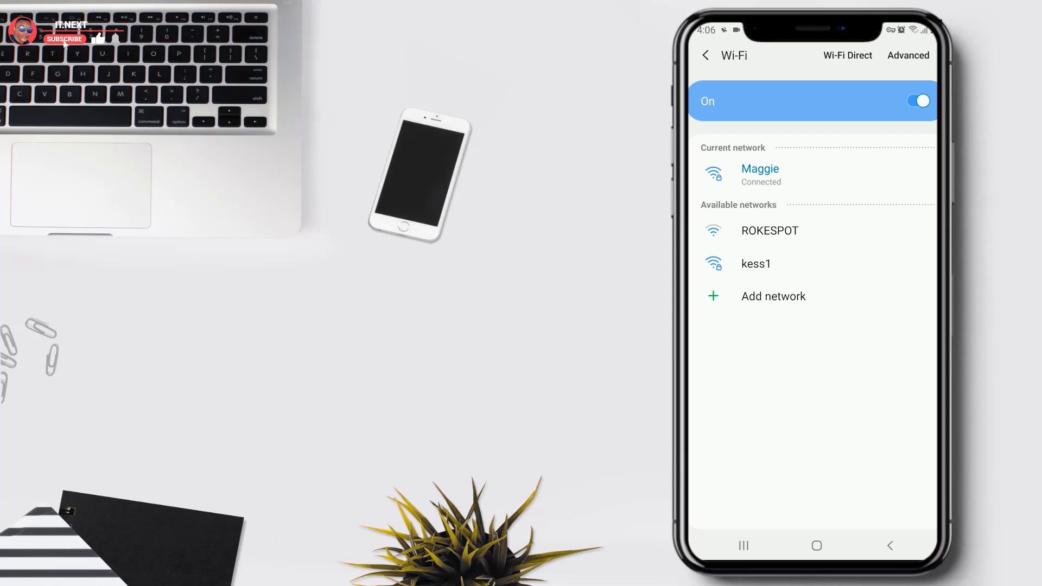
# View the Maggie network's details with its sharing QR code and screenshot it
pyautogui.click(760, 174)
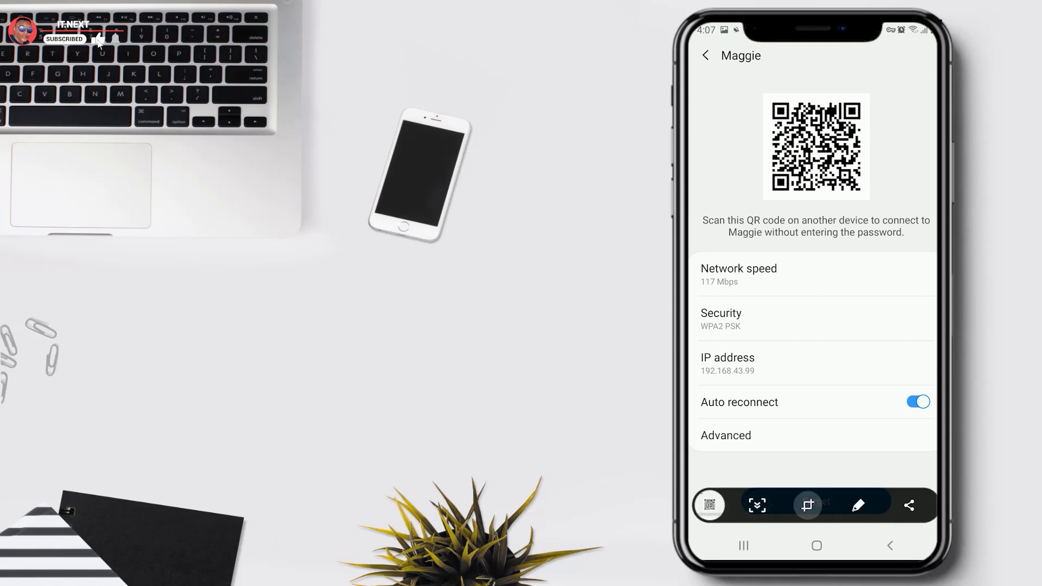
# Crop the screenshot to the Maggie QR code, save it, and launch Chrome from home
pyautogui.click(806, 504)
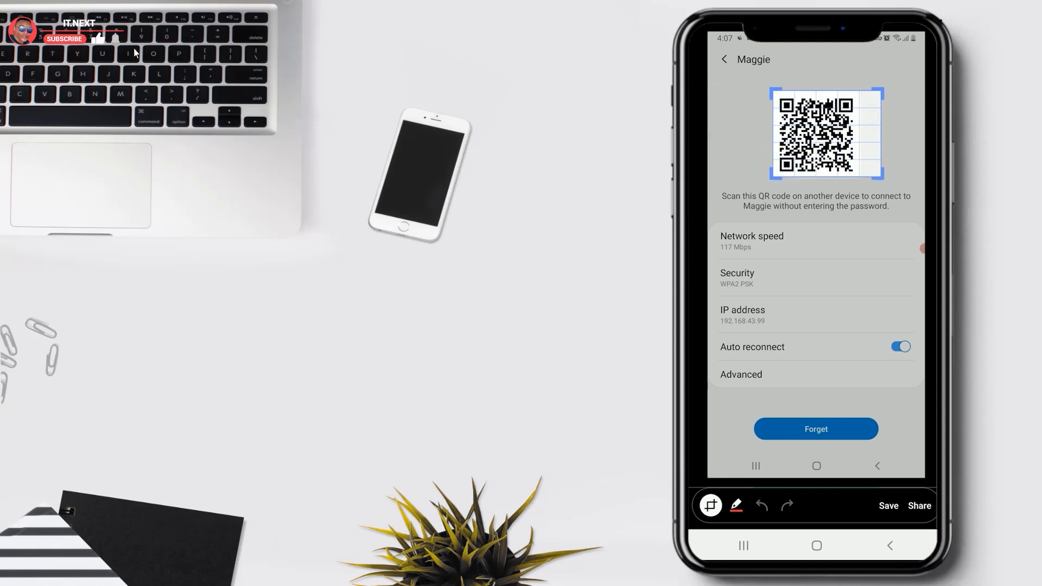
pyautogui.click(64, 38)
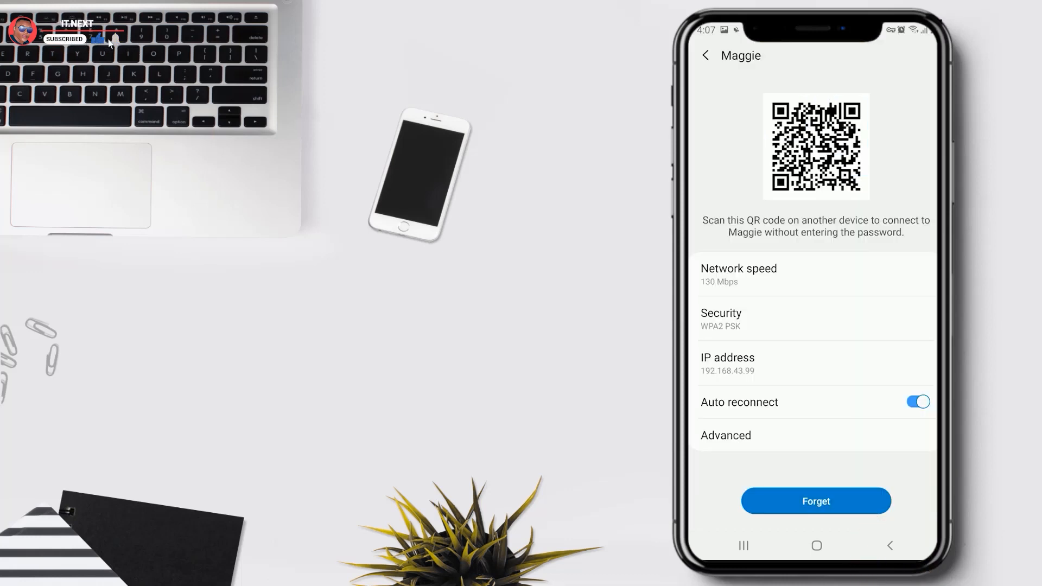
pyautogui.click(816, 546)
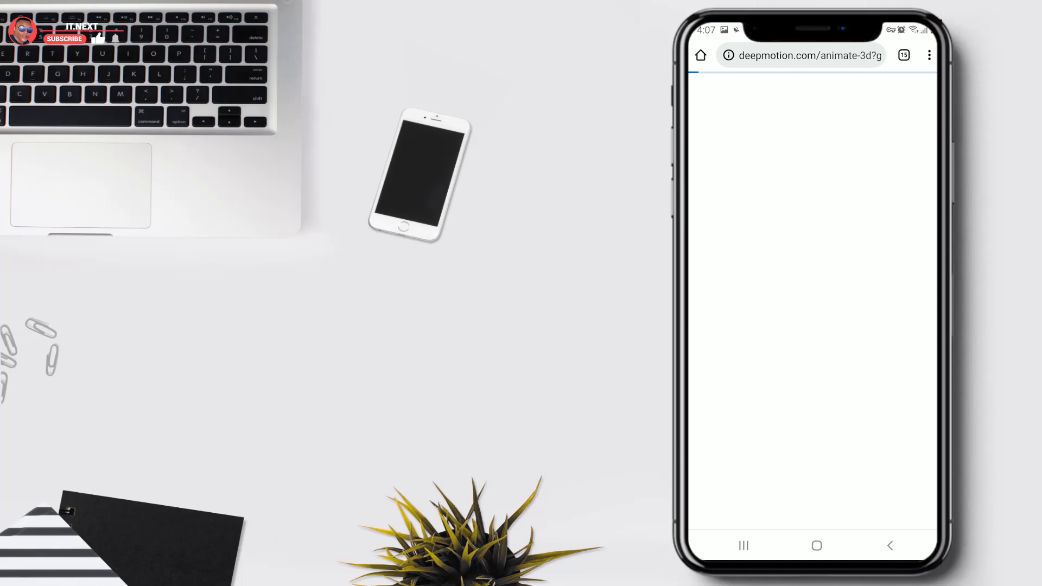
# Enter zxing.org in the address bar to load the ZXing Decoder Online page
pyautogui.click(800, 55)
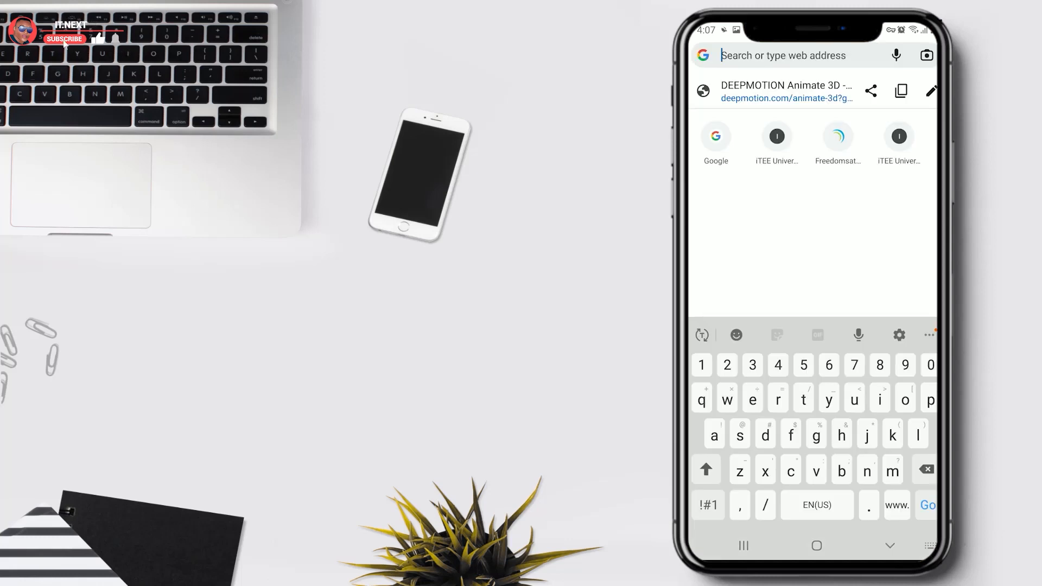
pyautogui.write('zx')
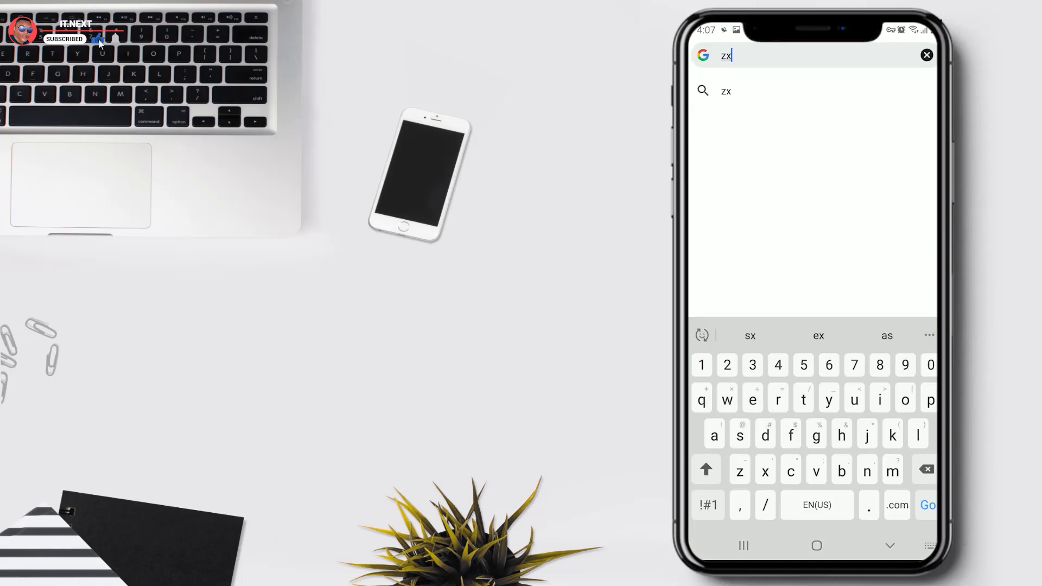
pyautogui.write('ing')
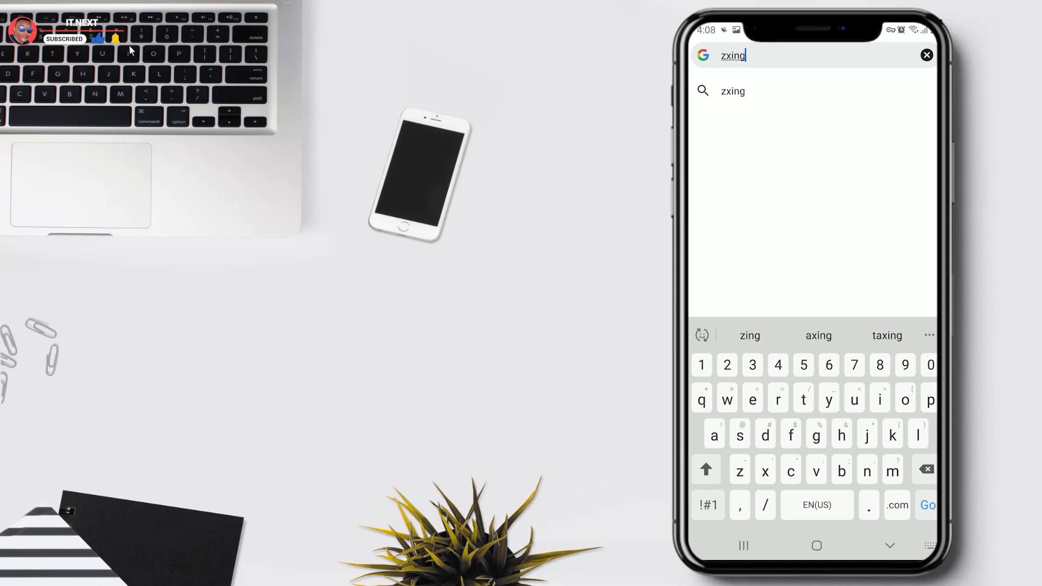
pyautogui.click(868, 504)
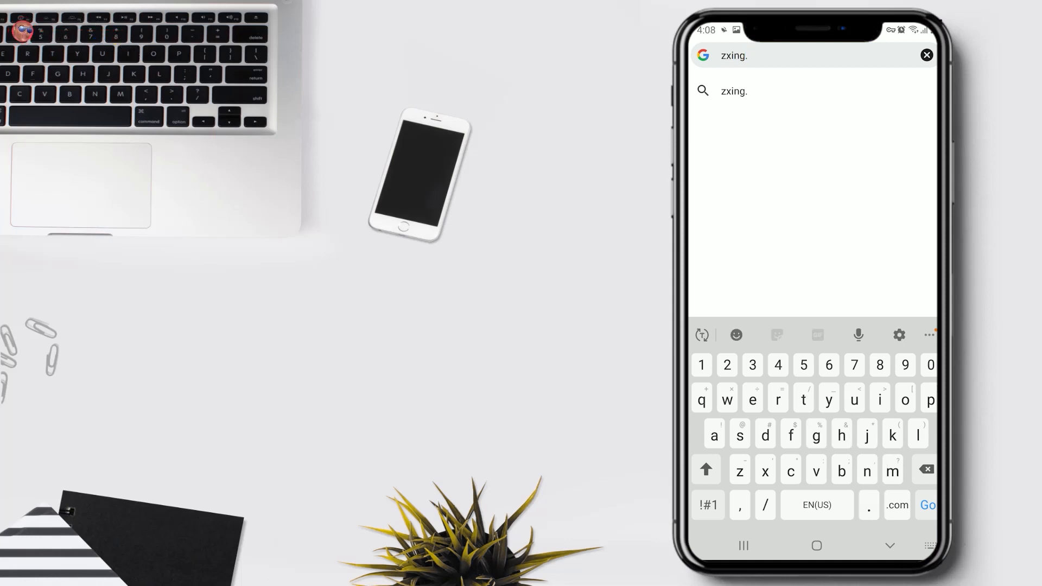
pyautogui.write('org/w/decode.jspx')
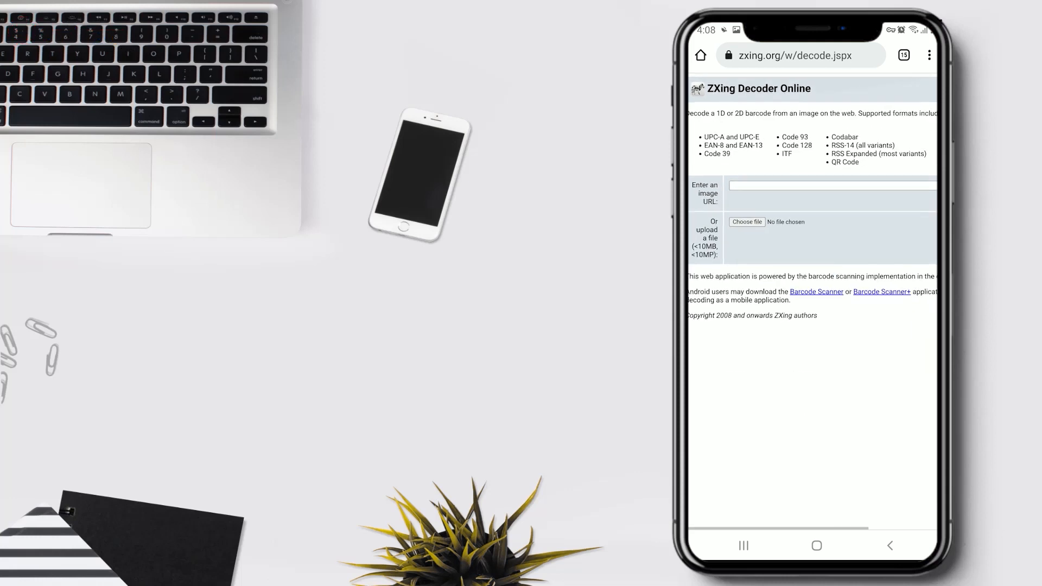
# Choose file under 'Or upload a file', bringing up the source app chooser
pyautogui.click(929, 55)
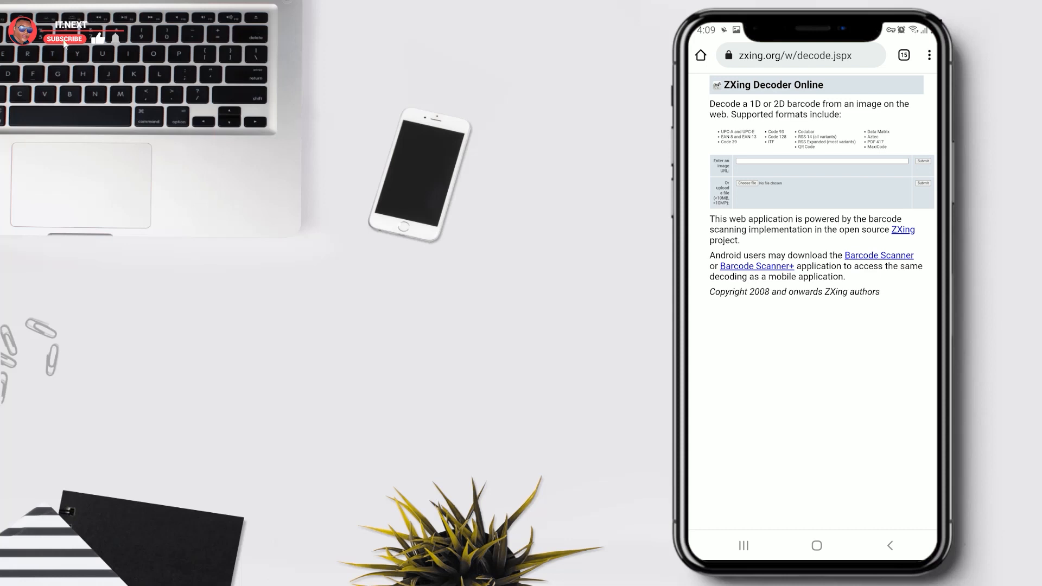
pyautogui.click(745, 182)
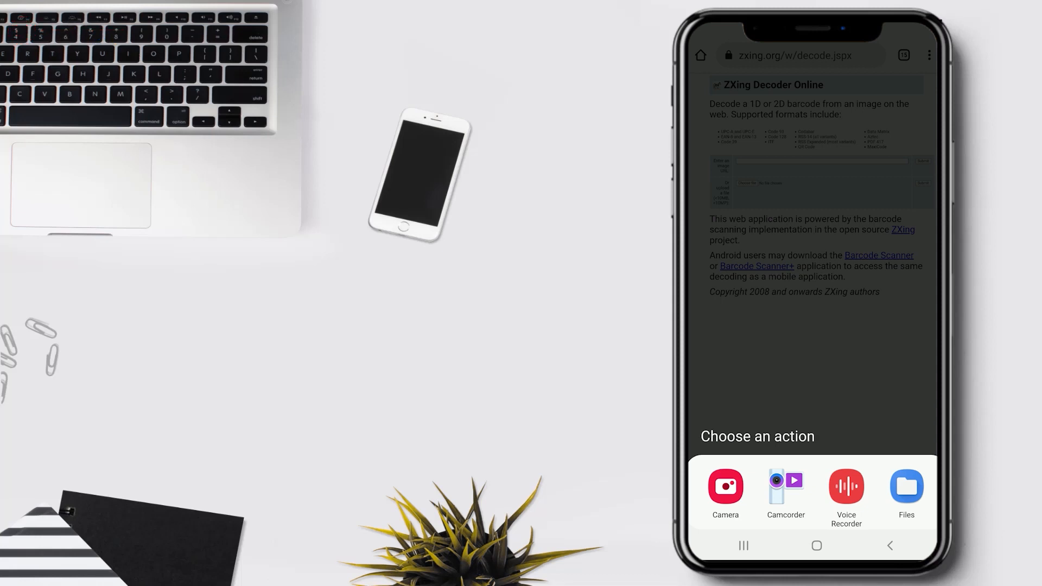
# Select the cropped QR screenshot via Files and submit it, getting Decode Succeeded with Maggie's password
pyautogui.click(906, 486)
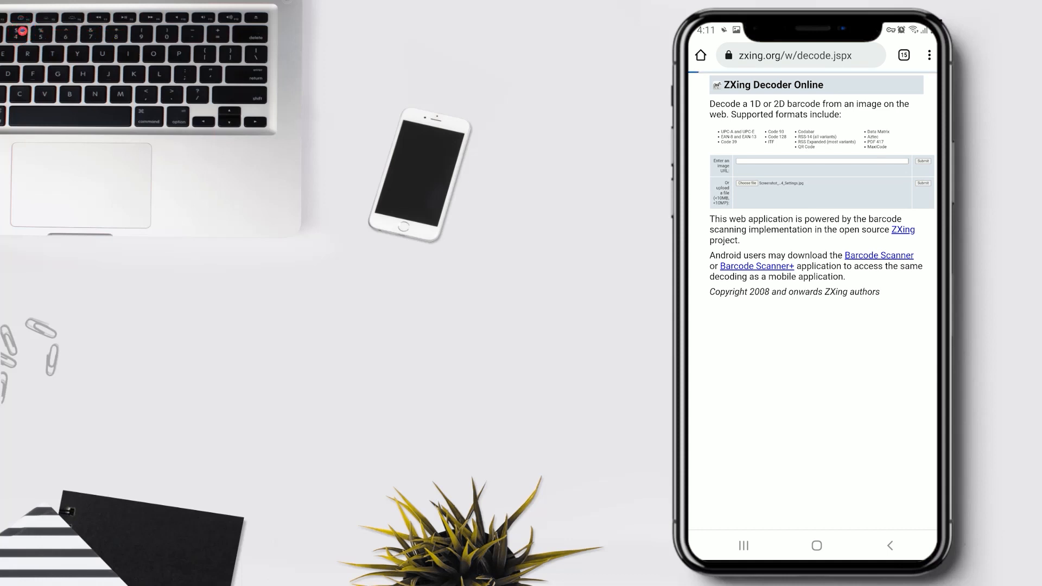
pyautogui.click(923, 183)
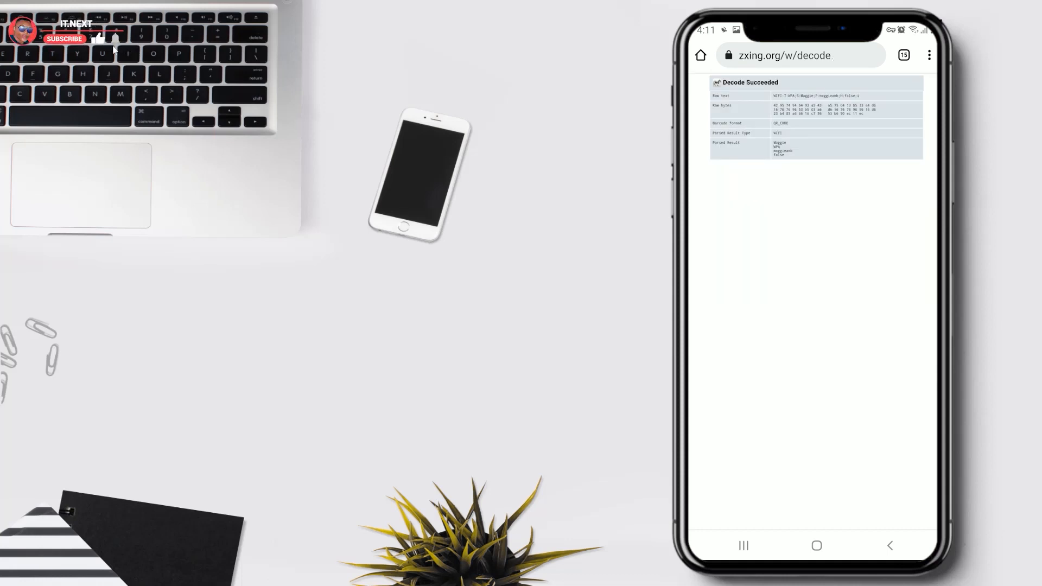
pyautogui.click(64, 38)
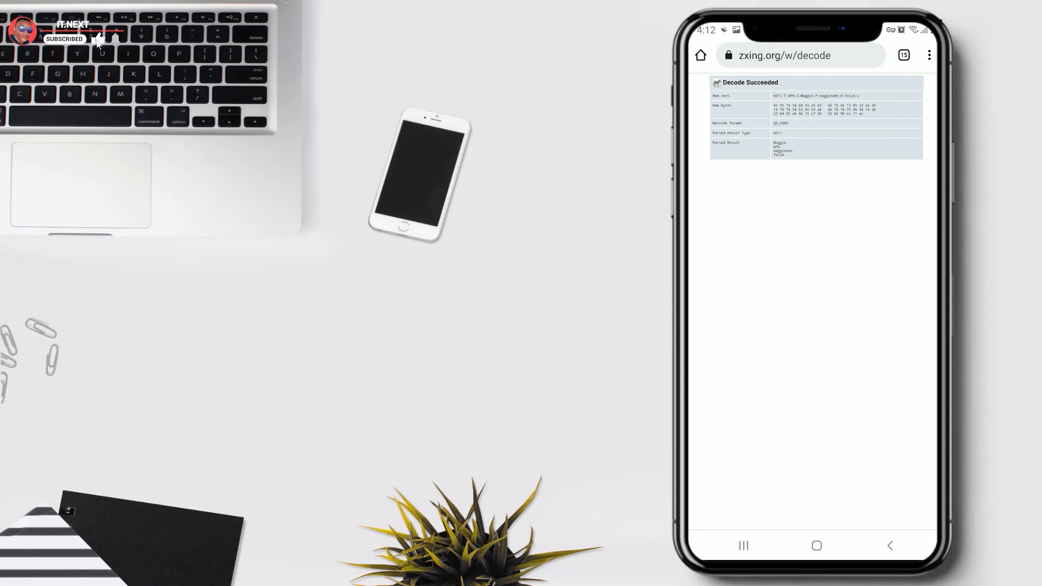